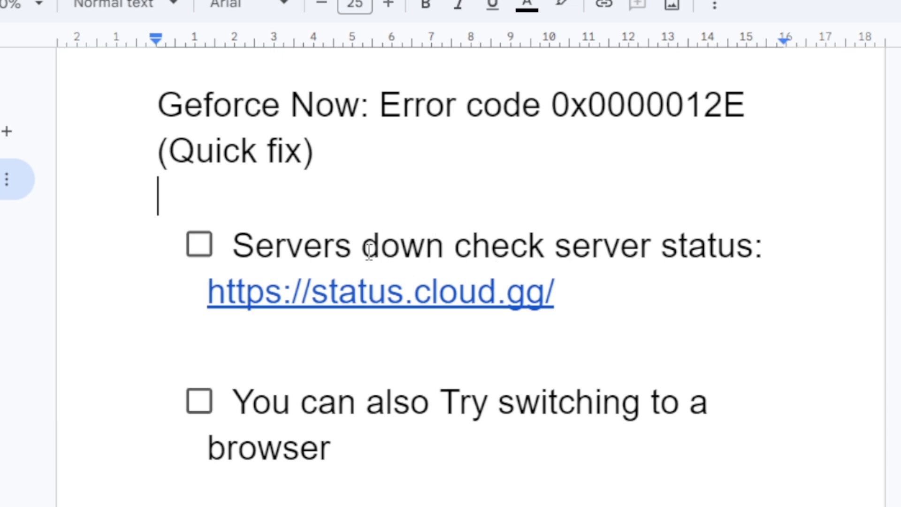
pyautogui.moveTo(450, 309)
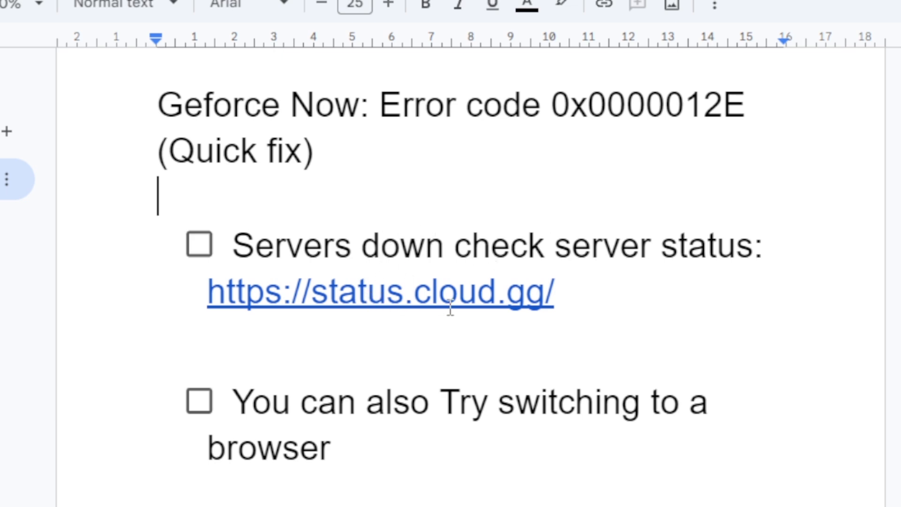
# Open the status.cloud.gg link and scroll to the GeForce NOW 90-day zone uptime bars
pyautogui.click(380, 293)
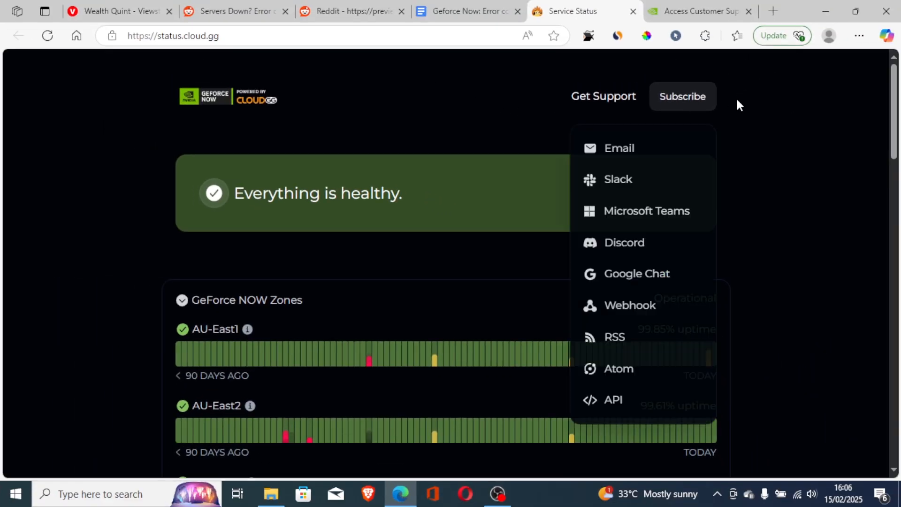
pyautogui.scroll(-3)
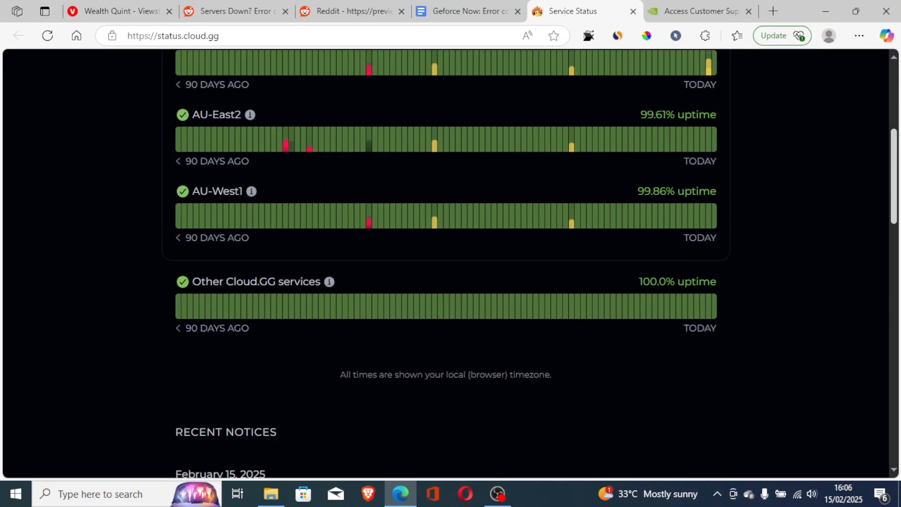
pyautogui.scroll(-3)
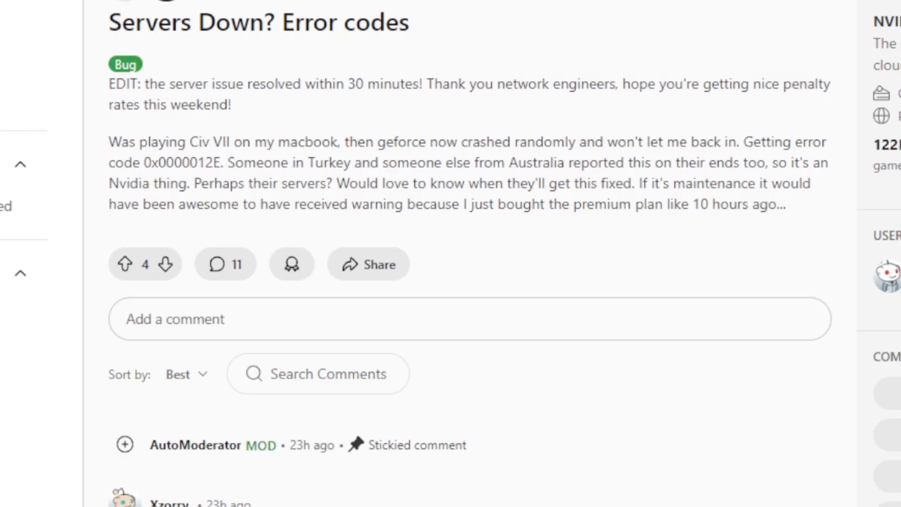
pyautogui.moveTo(208, 22)
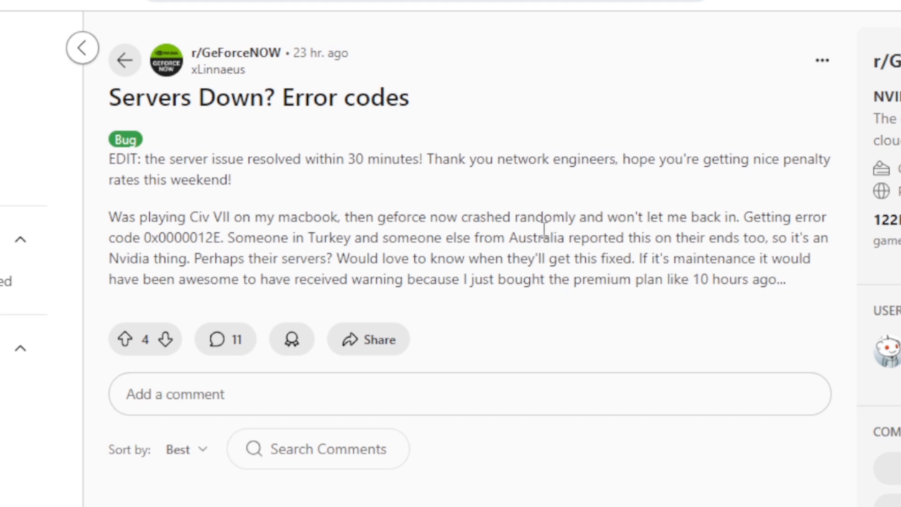
pyautogui.moveTo(146, 238)
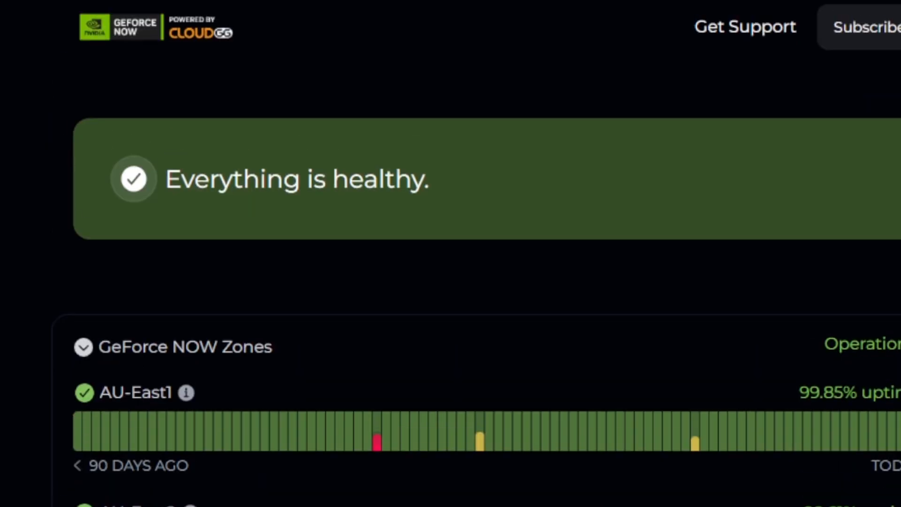
# Review the resolved AU East 1 disruption notice, then view the Reddit 0x0000012E screenshot
pyautogui.scroll(-3)
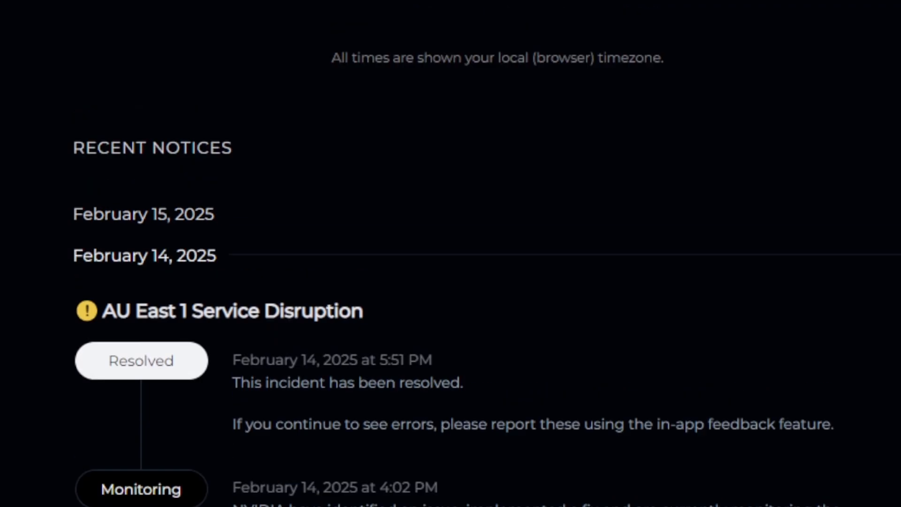
pyautogui.scroll(3)
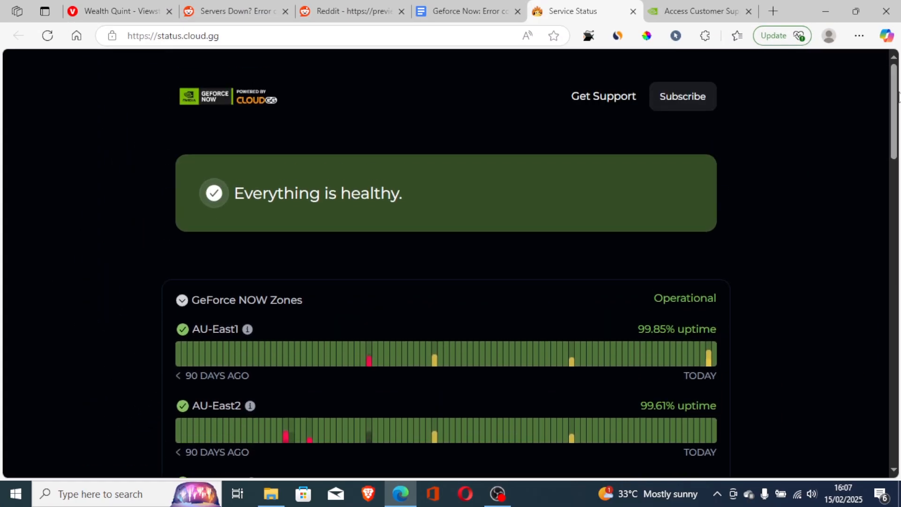
pyautogui.click(352, 11)
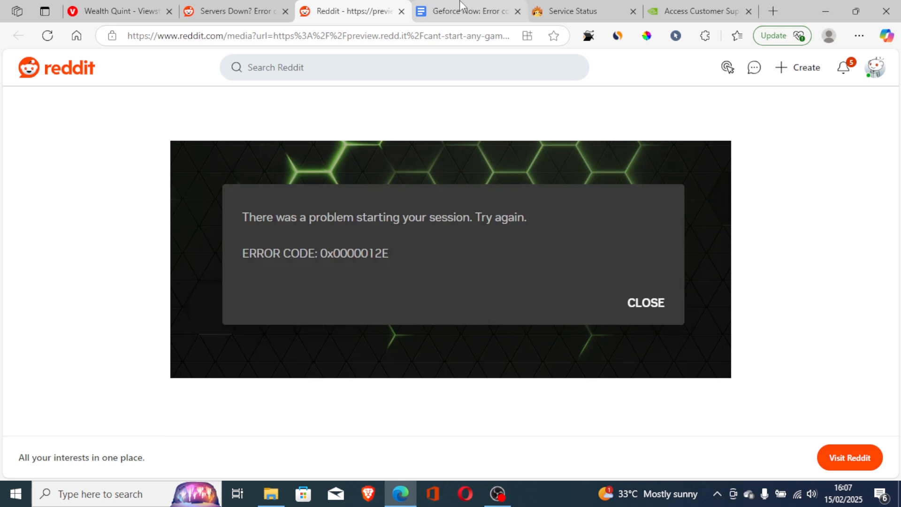
# Return to the Google Docs checklist and scroll through the fixes
pyautogui.click(465, 11)
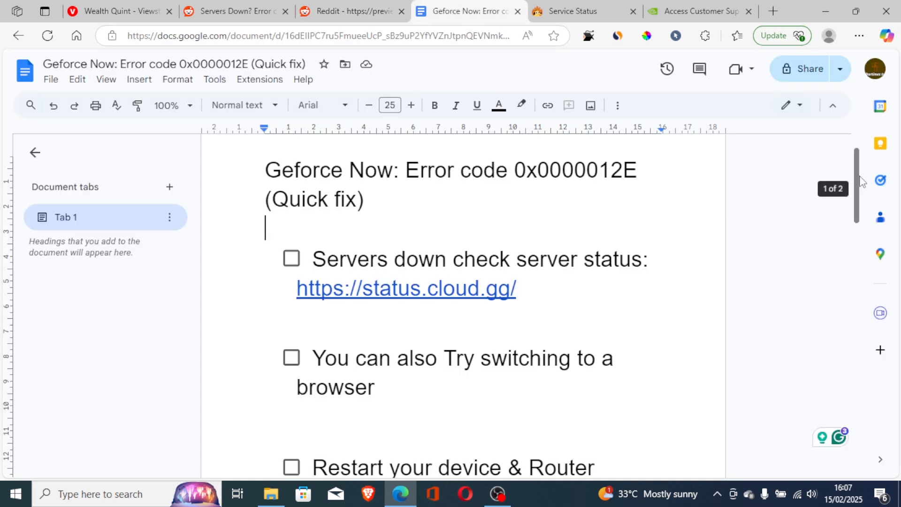
pyautogui.scroll(-3)
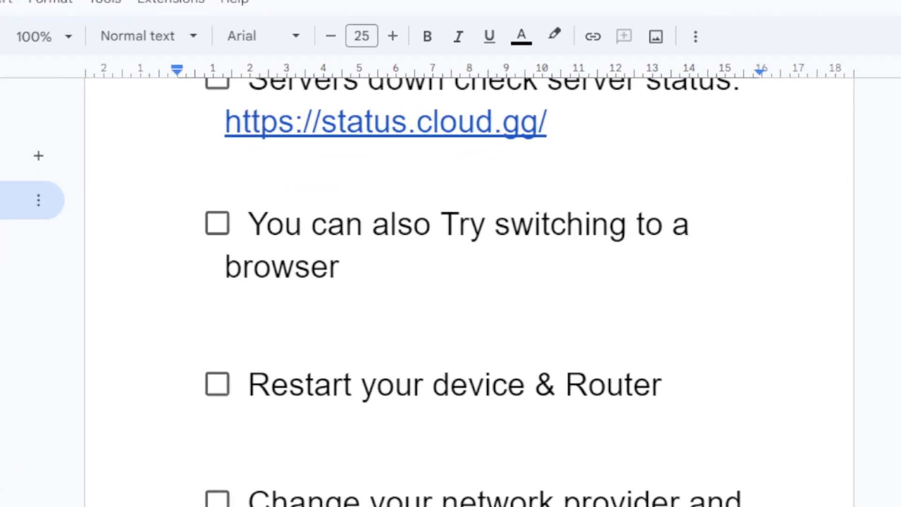
pyautogui.scroll(-3)
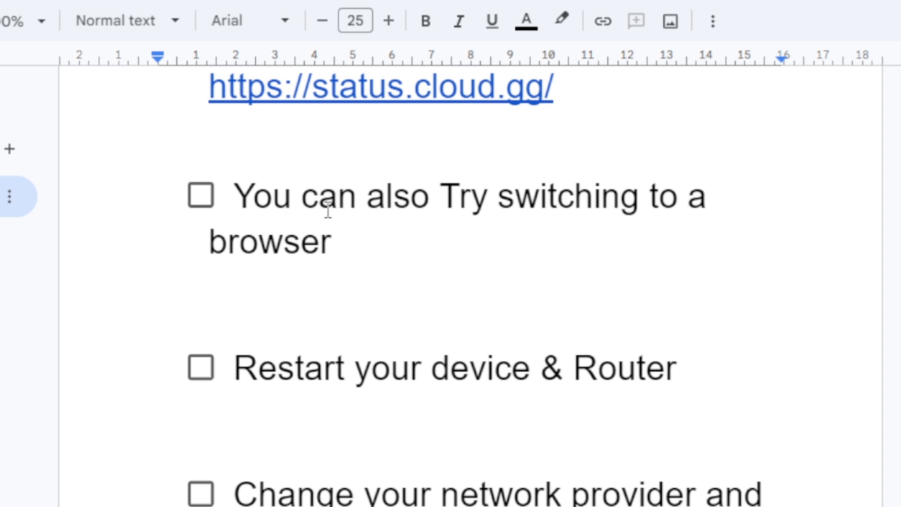
pyautogui.moveTo(405, 218)
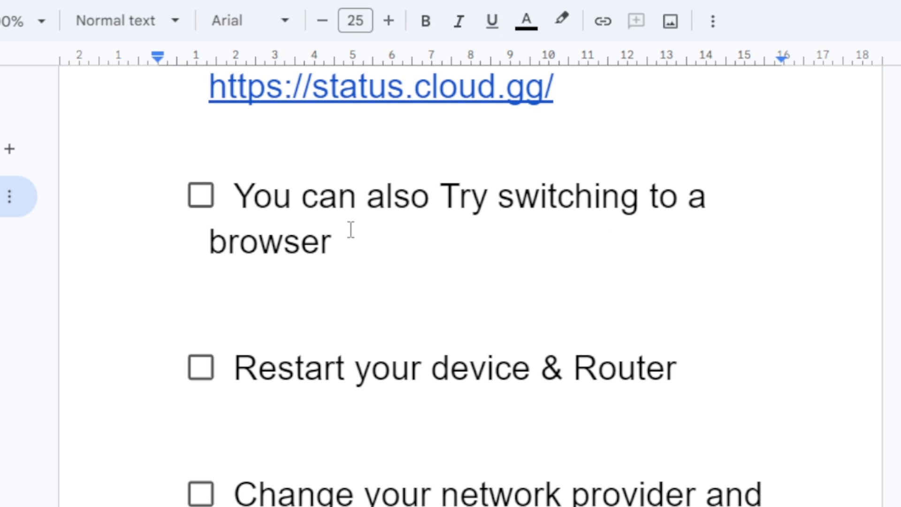
pyautogui.moveTo(450, 211)
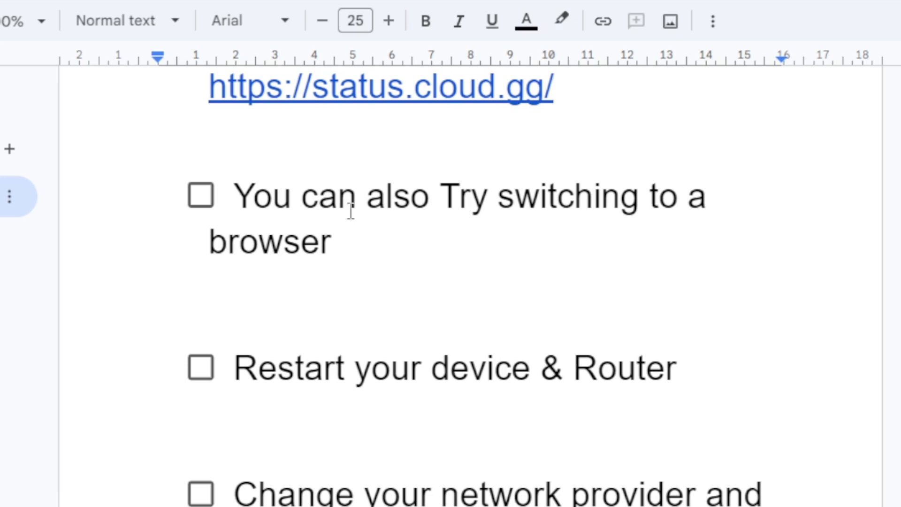
pyautogui.moveTo(353, 374)
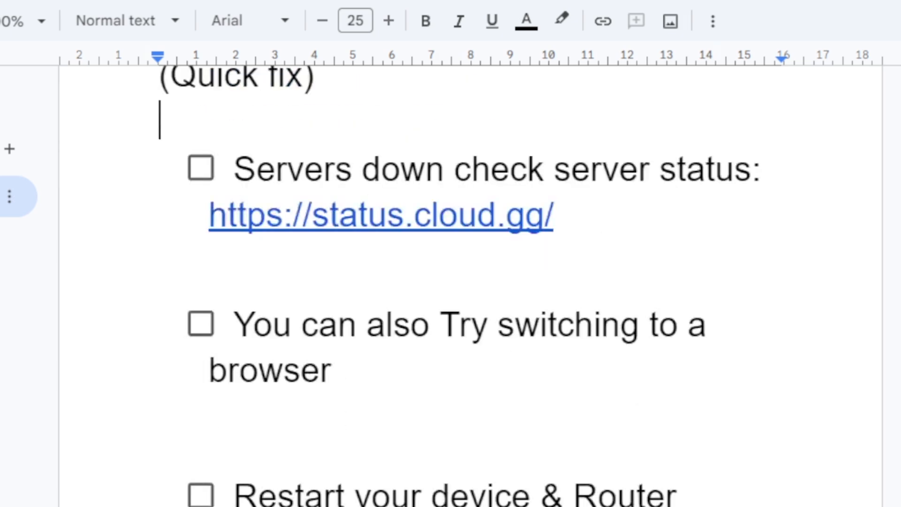
# Open the nvidia.com support-ticket page, then bring back the Reddit error screenshot
pyautogui.scroll(-3)
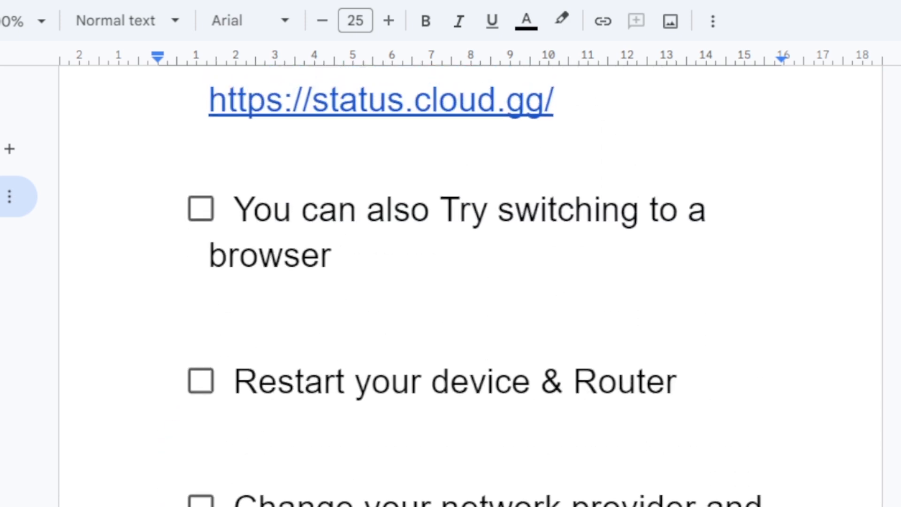
pyautogui.scroll(-3)
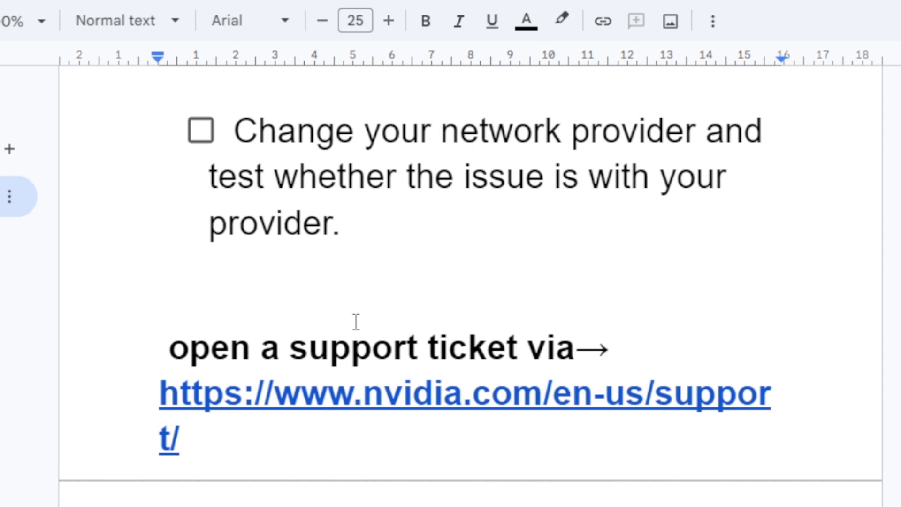
pyautogui.click(464, 393)
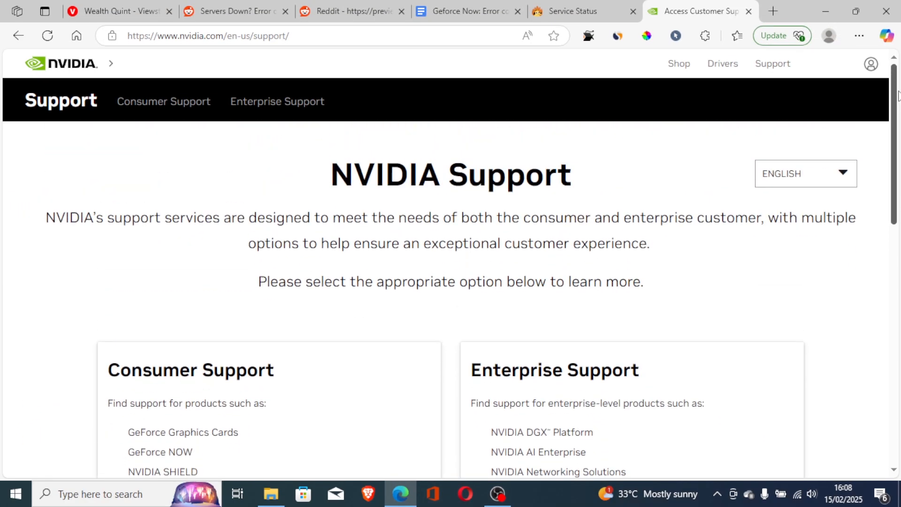
pyautogui.click(351, 10)
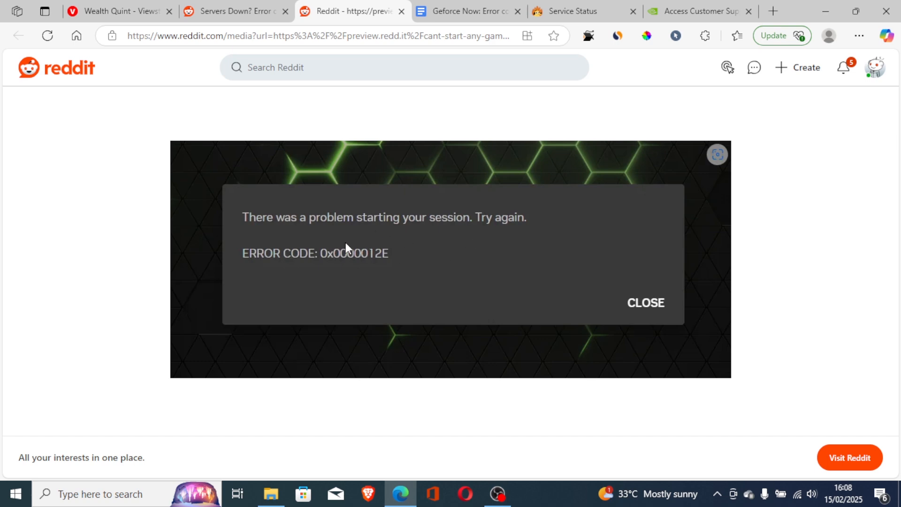
pyautogui.click(233, 10)
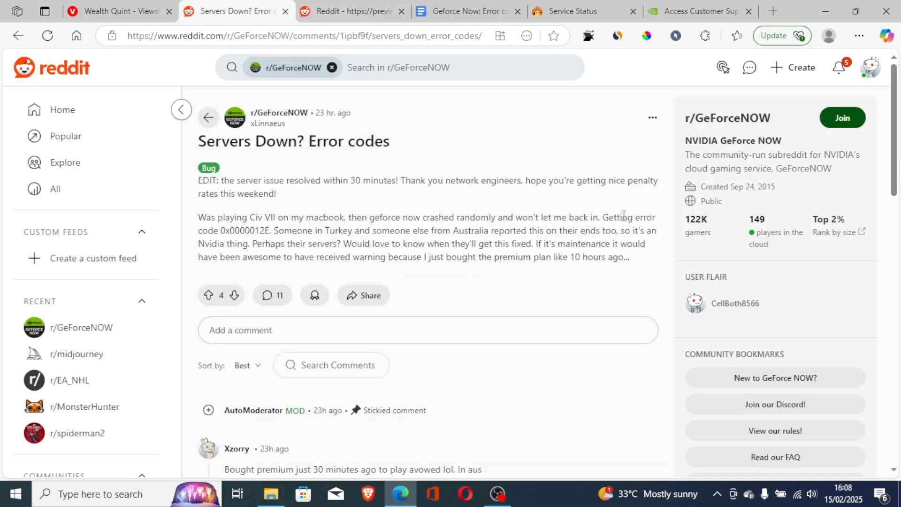
pyautogui.scroll(-3)
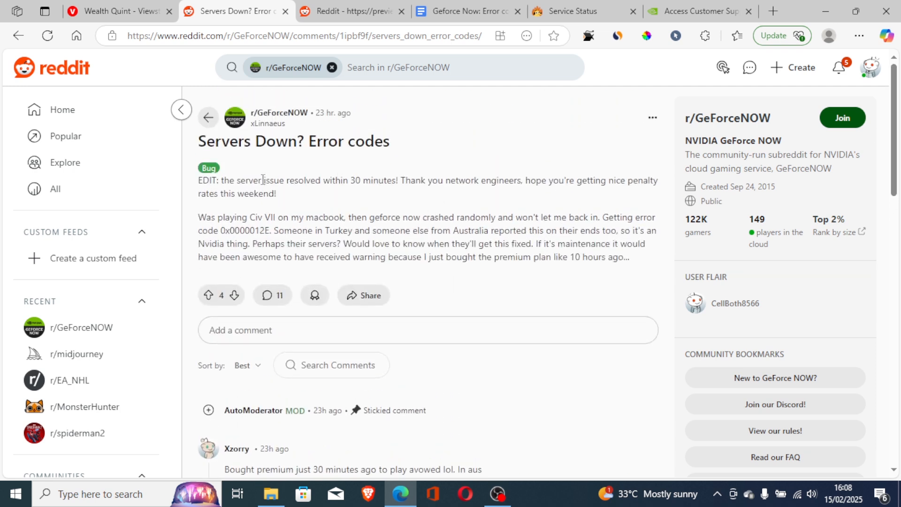
pyautogui.moveTo(277, 179)
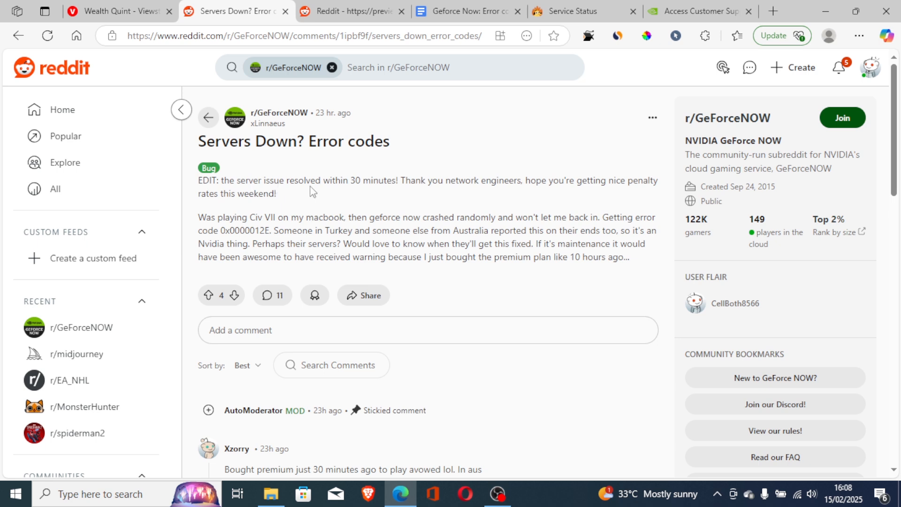
pyautogui.moveTo(456, 5)
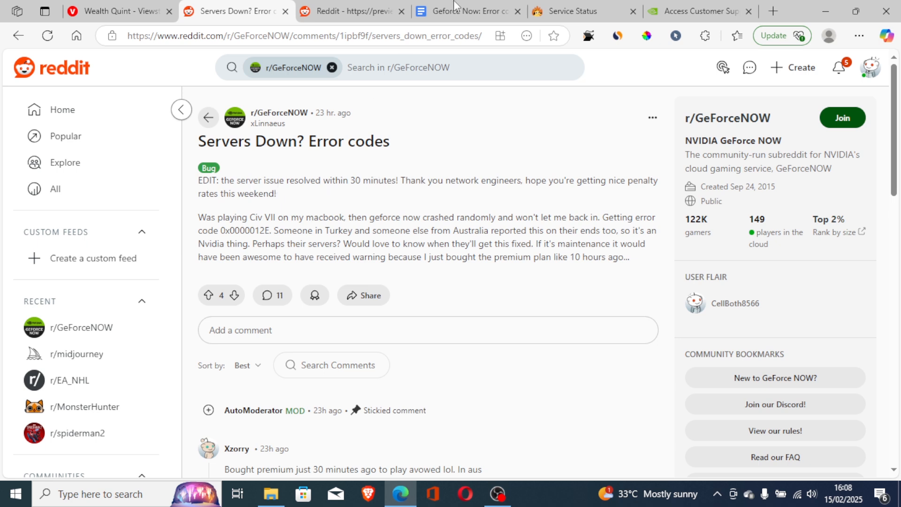
pyautogui.click(349, 11)
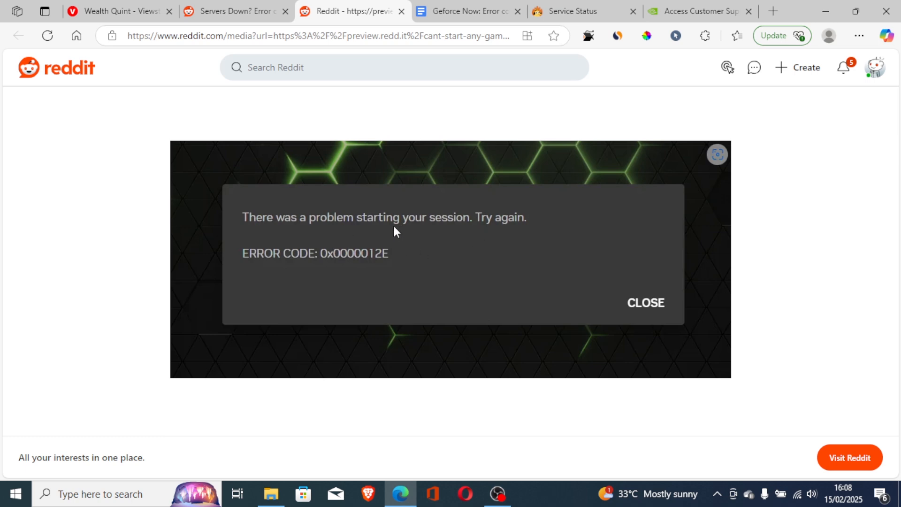
pyautogui.moveTo(453, 235)
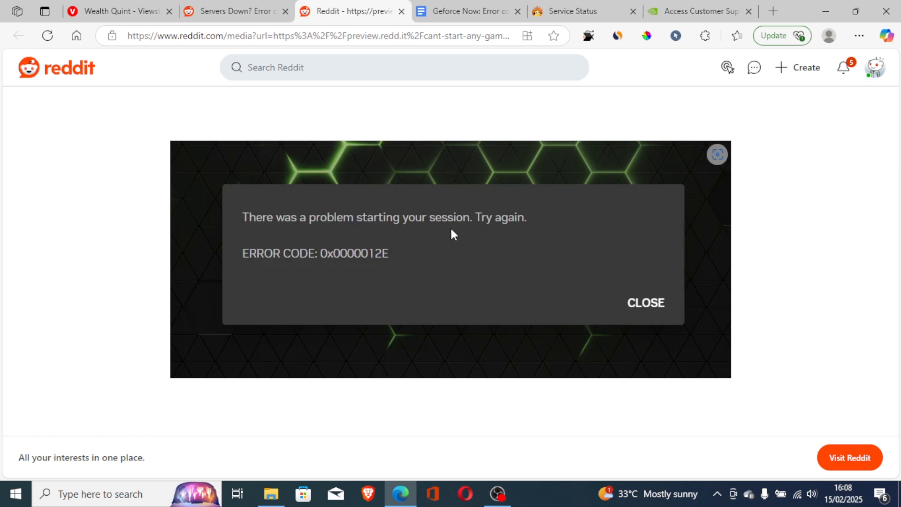